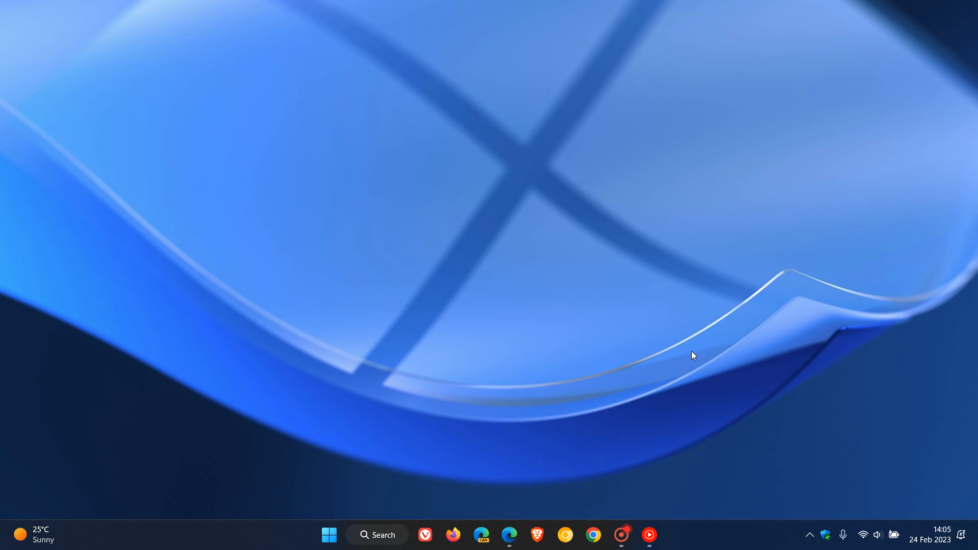
mouse_move(469, 102)
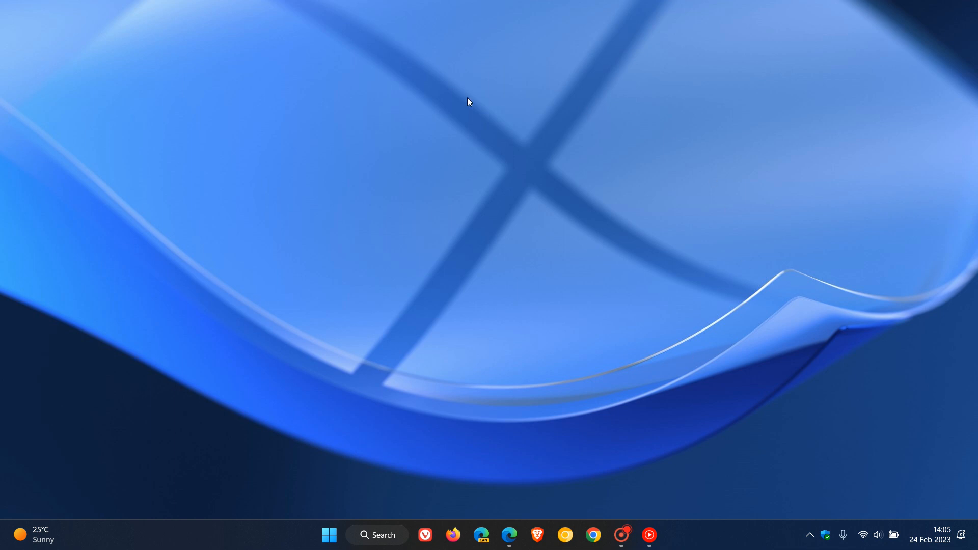
mouse_move(673, 274)
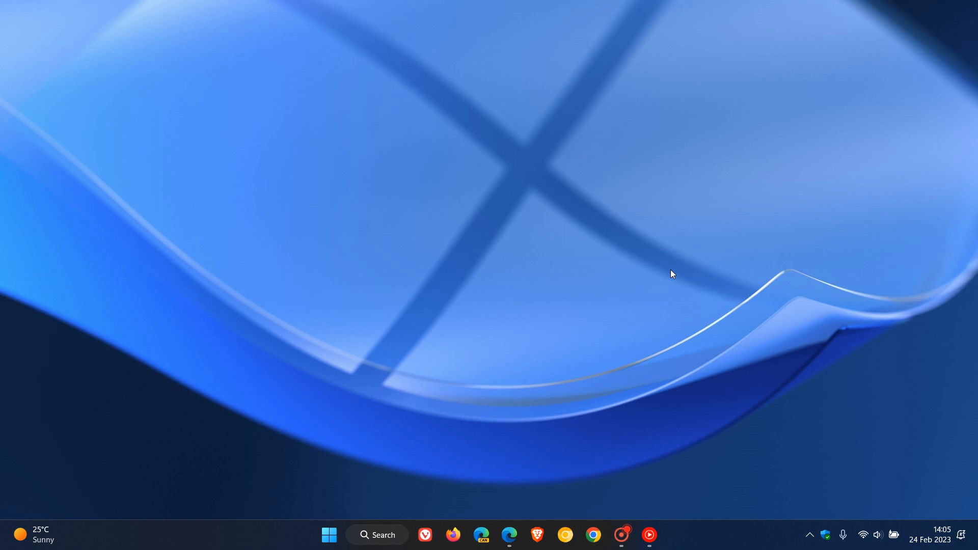
mouse_move(697, 208)
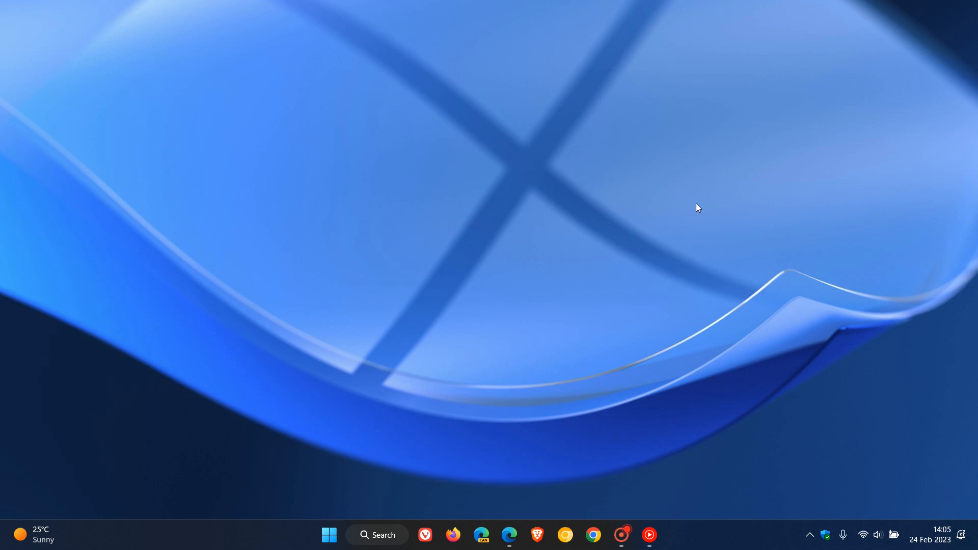
mouse_move(659, 253)
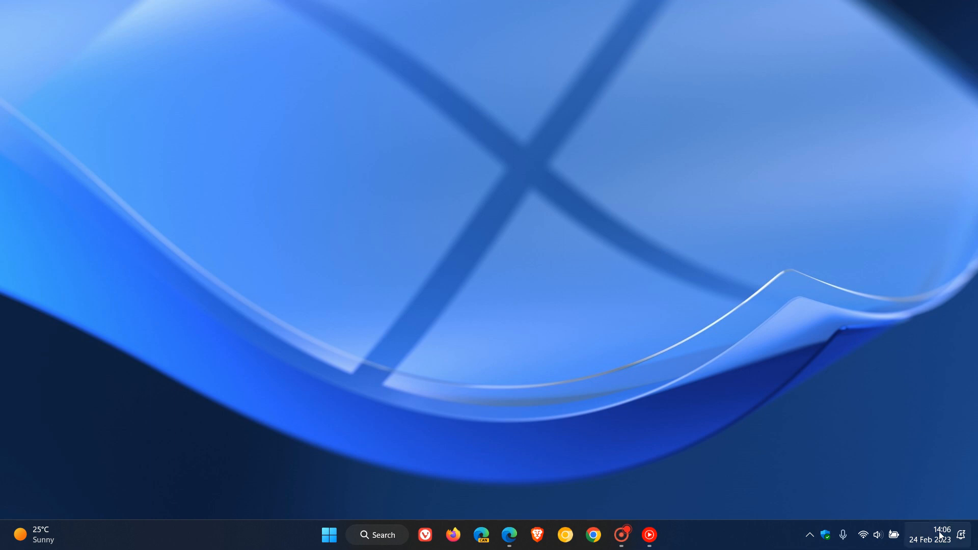
Check the taskbar calendar, advancing it to March 2023.
click(930, 539)
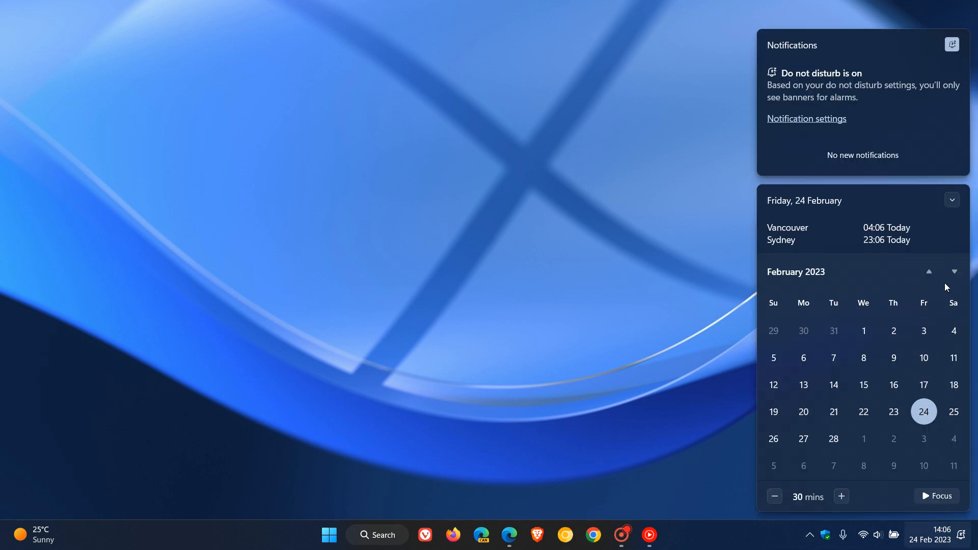
click(954, 271)
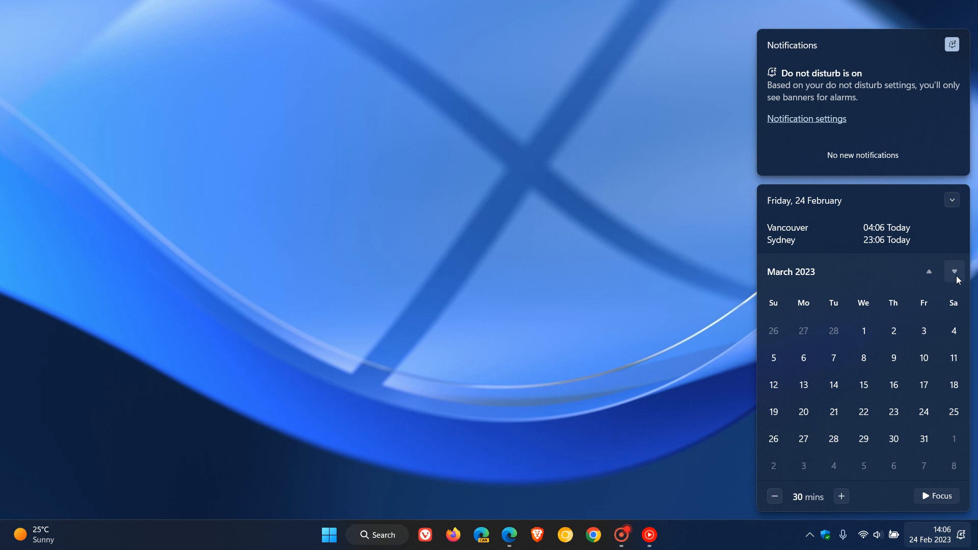
mouse_move(833, 385)
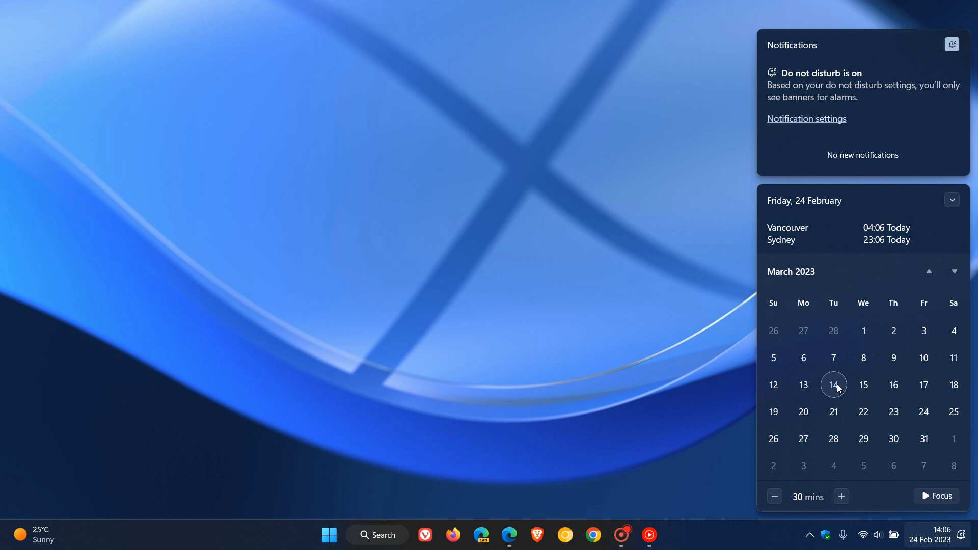
mouse_move(835, 384)
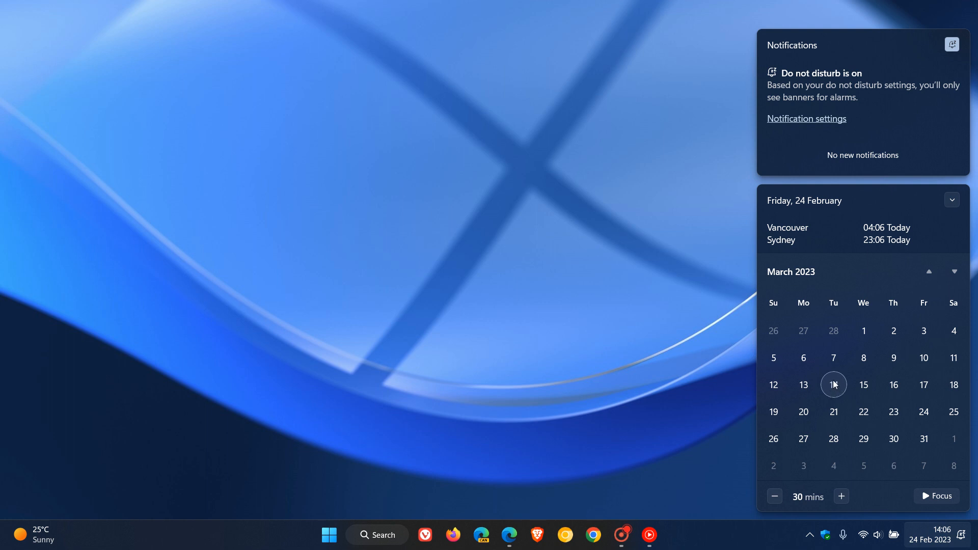
mouse_move(836, 384)
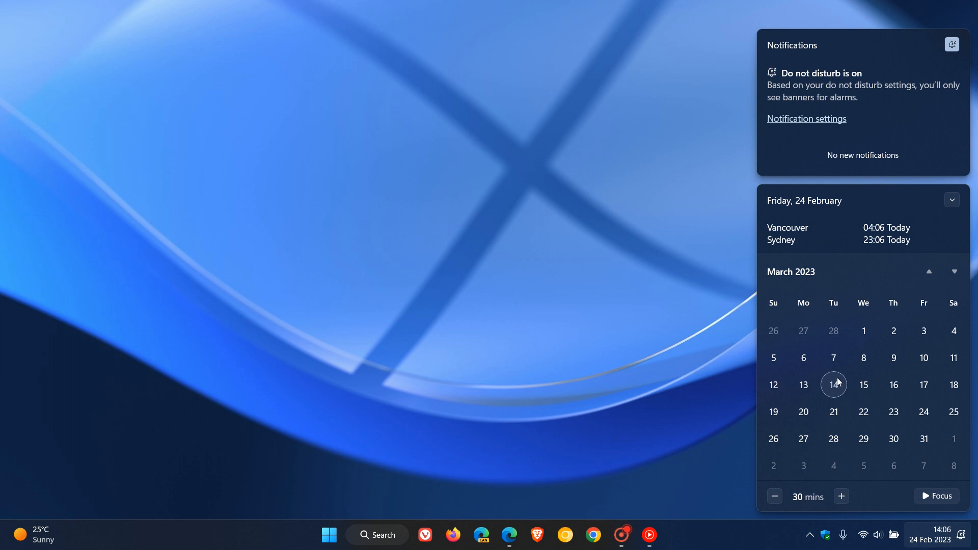
mouse_move(618, 213)
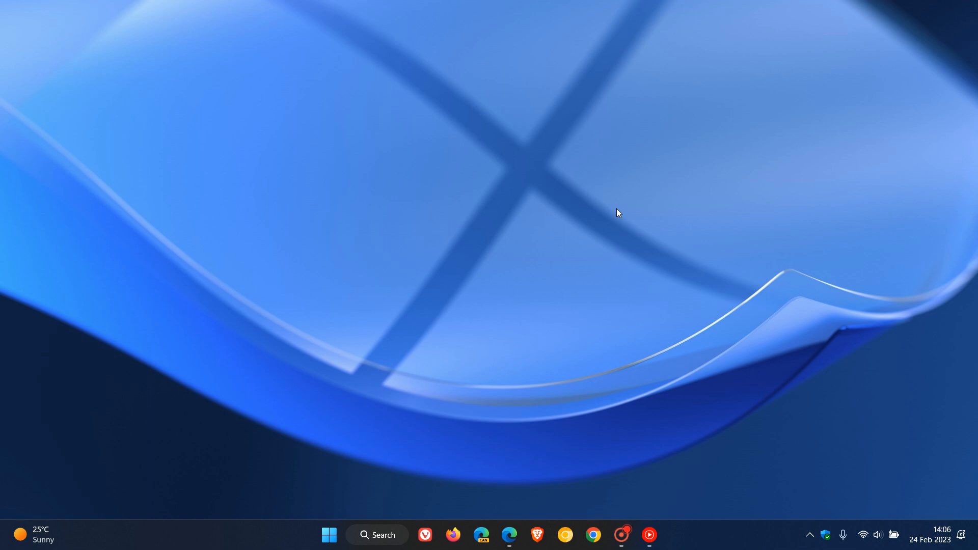
Review the Windows Insider Programme page under Windows Update in Settings, then close it.
click(329, 535)
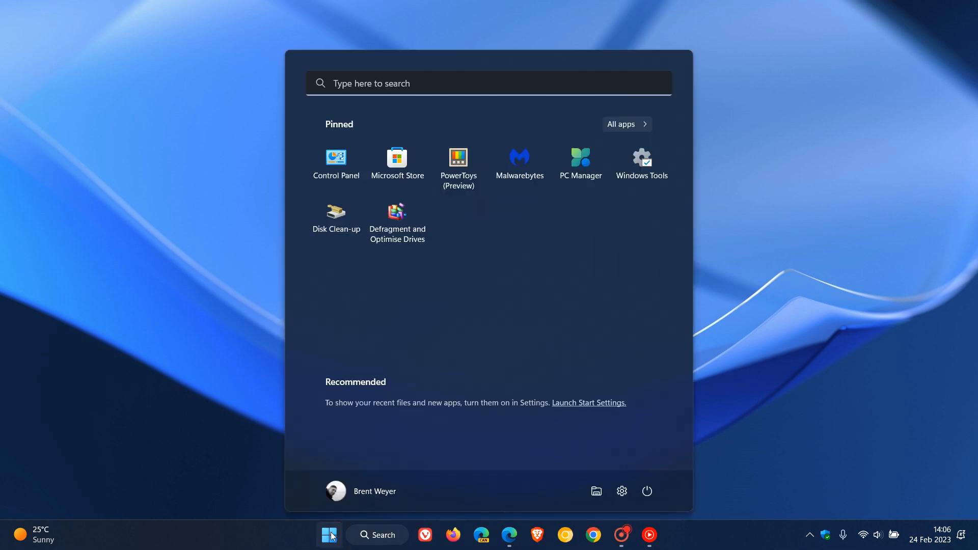
click(621, 491)
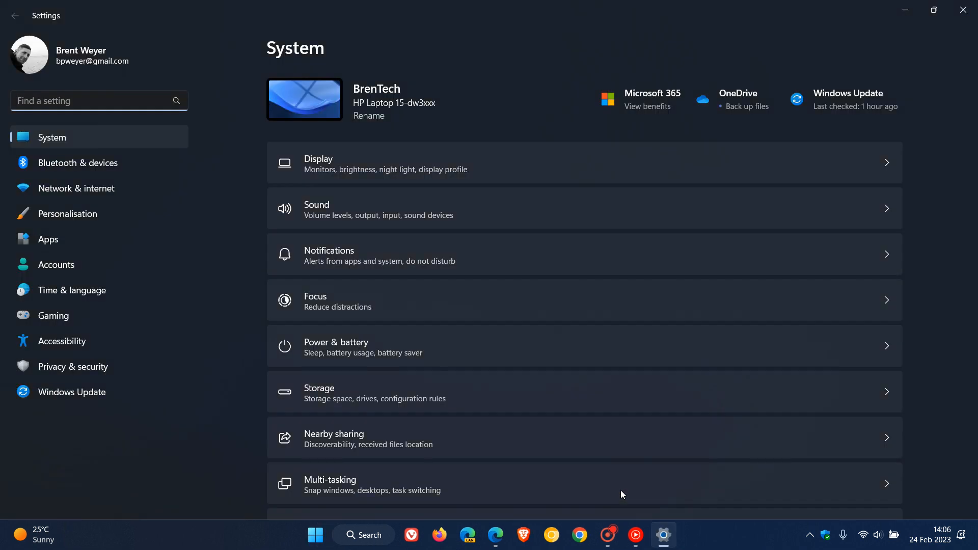
click(71, 391)
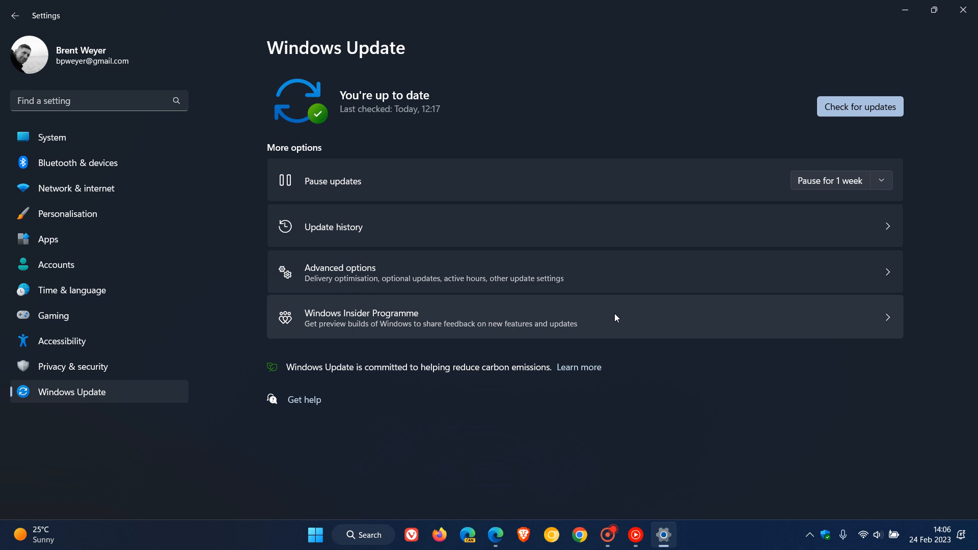
click(437, 317)
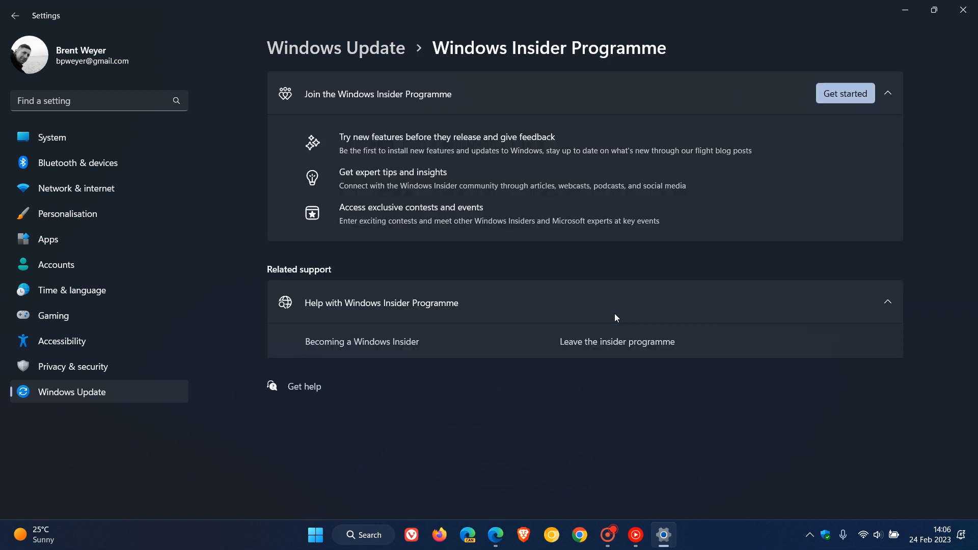
mouse_move(693, 434)
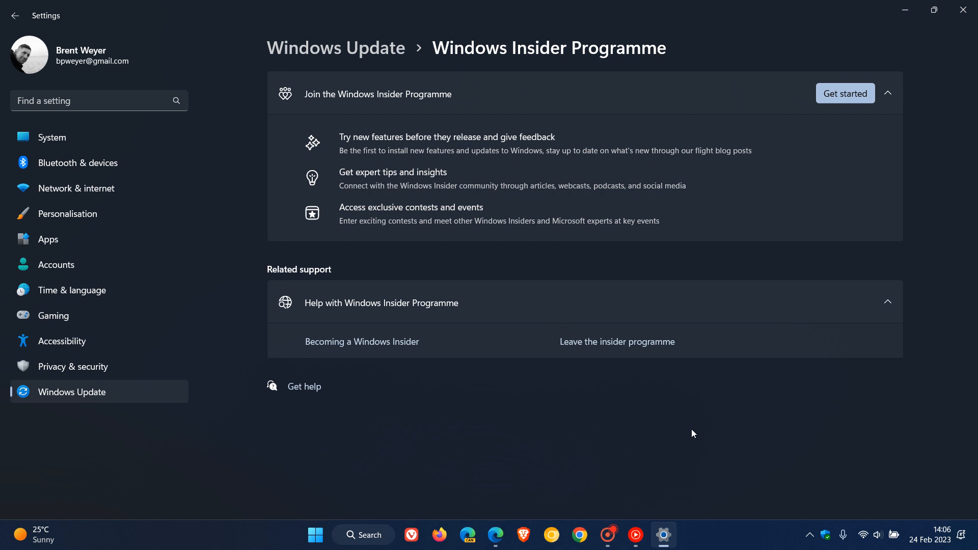
mouse_move(717, 449)
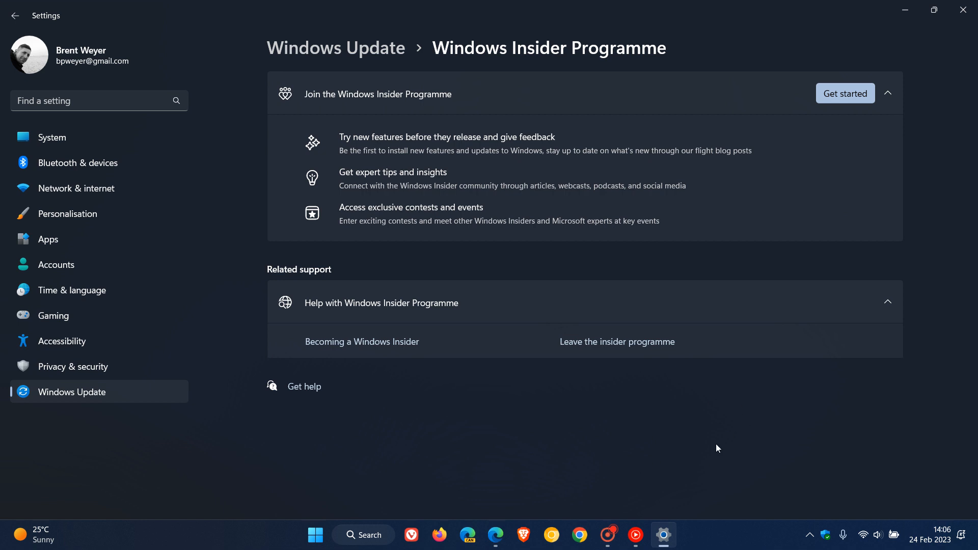
mouse_move(689, 459)
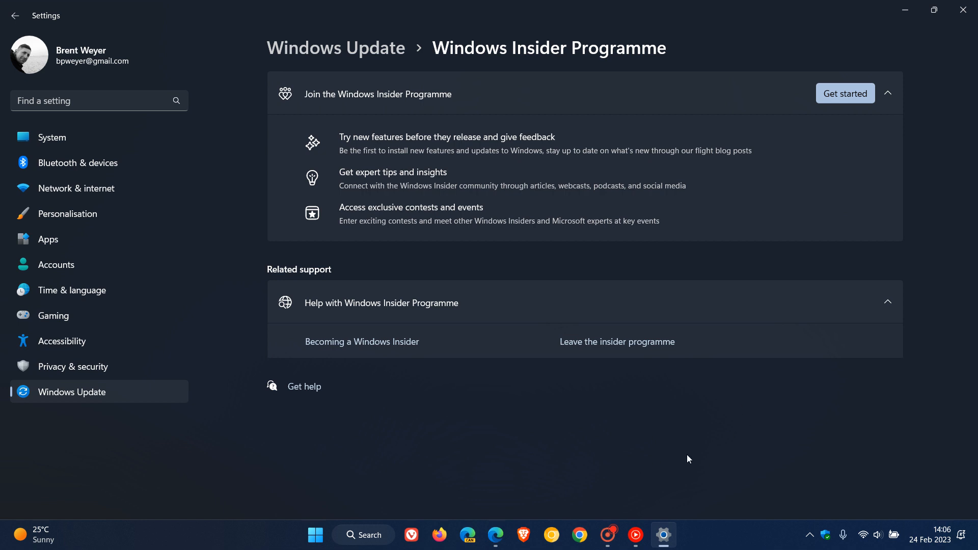
click(962, 10)
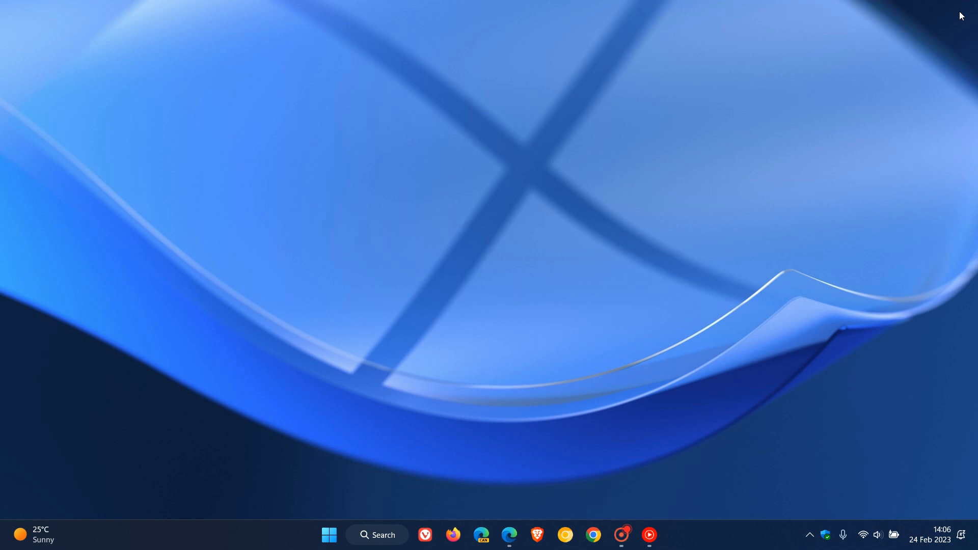
mouse_move(608, 243)
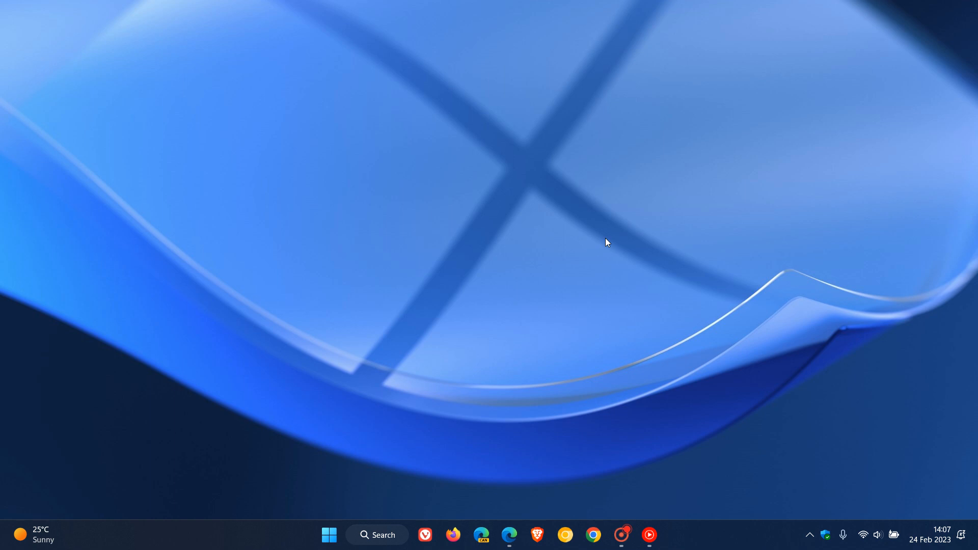
mouse_move(655, 263)
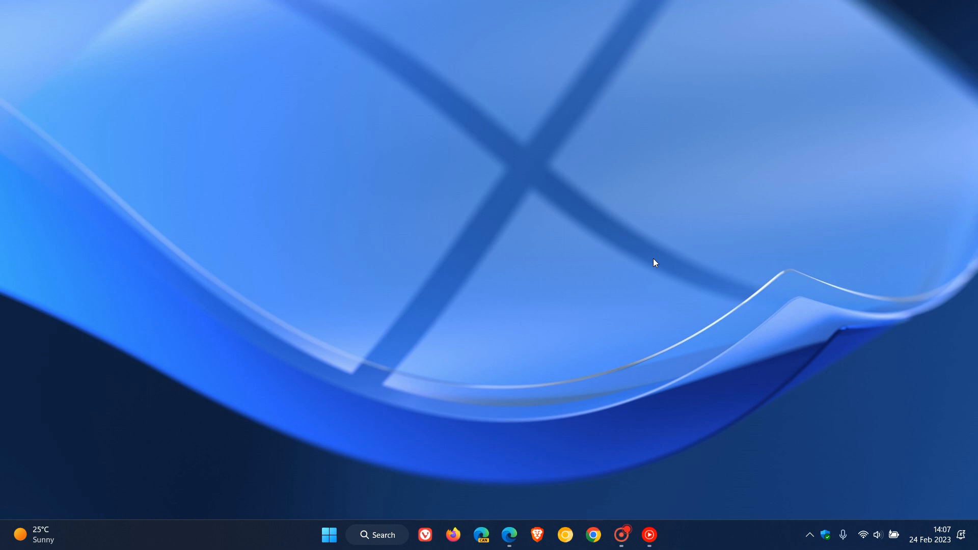
mouse_move(609, 175)
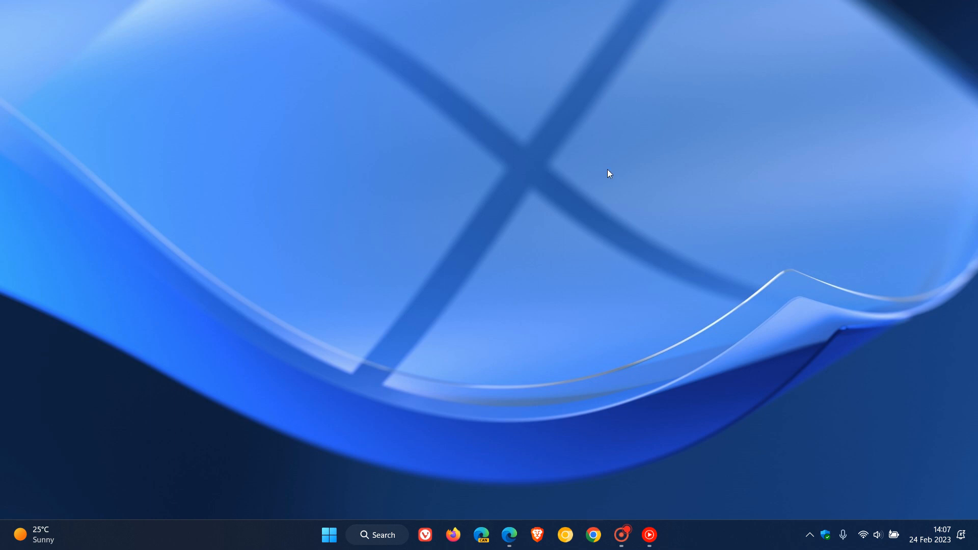
mouse_move(739, 207)
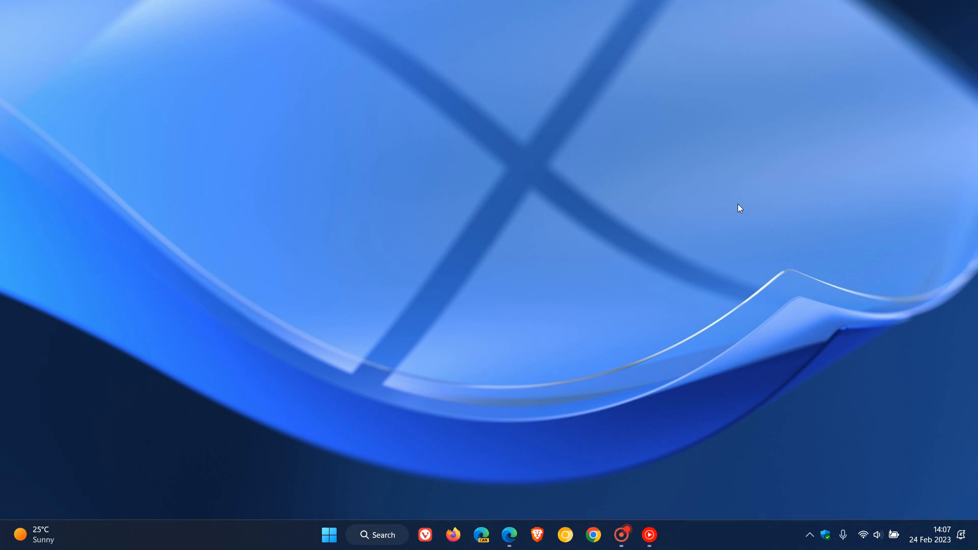
mouse_move(585, 307)
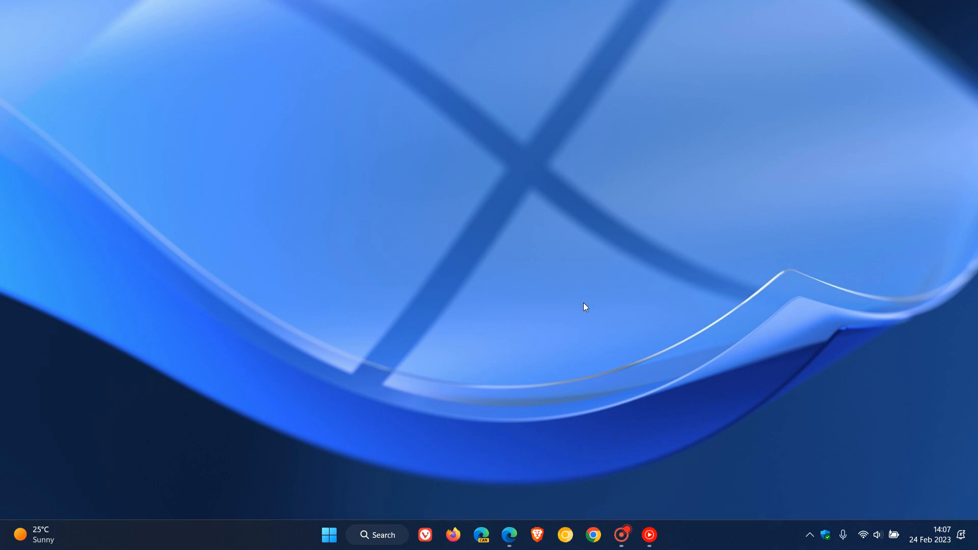
Scroll the Build 22621.1325/22623.1325 blog post through the Beta Channel off-ramp update and back to the top.
click(509, 534)
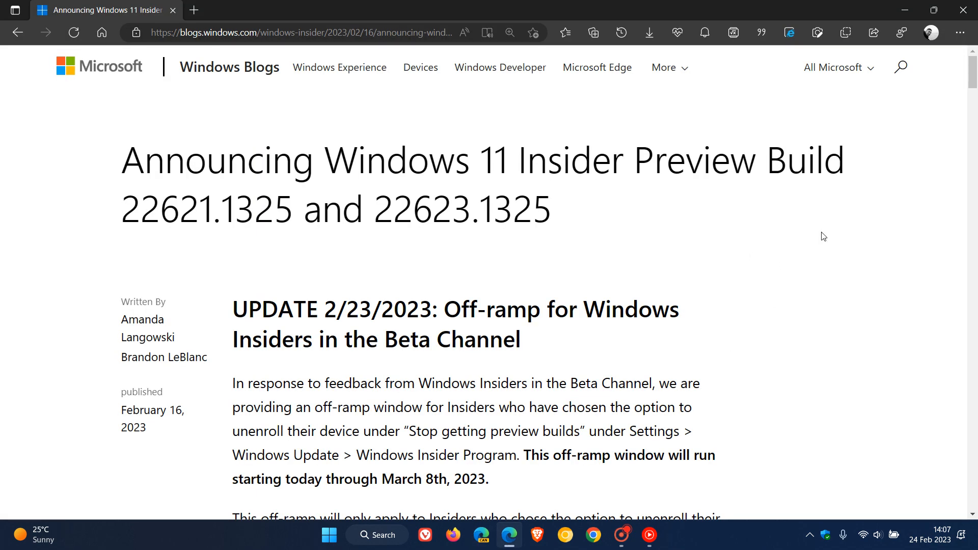
mouse_move(766, 247)
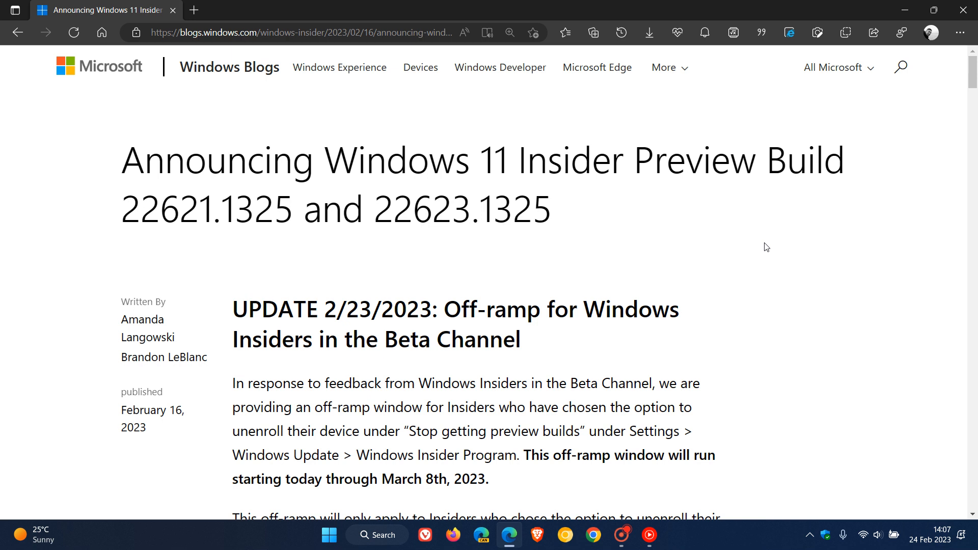
mouse_move(777, 324)
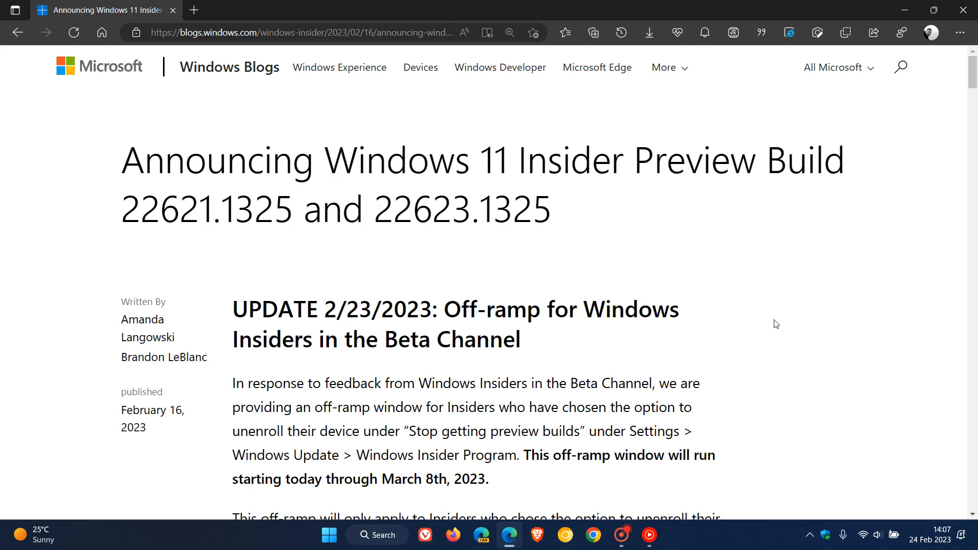
scroll(down, 3)
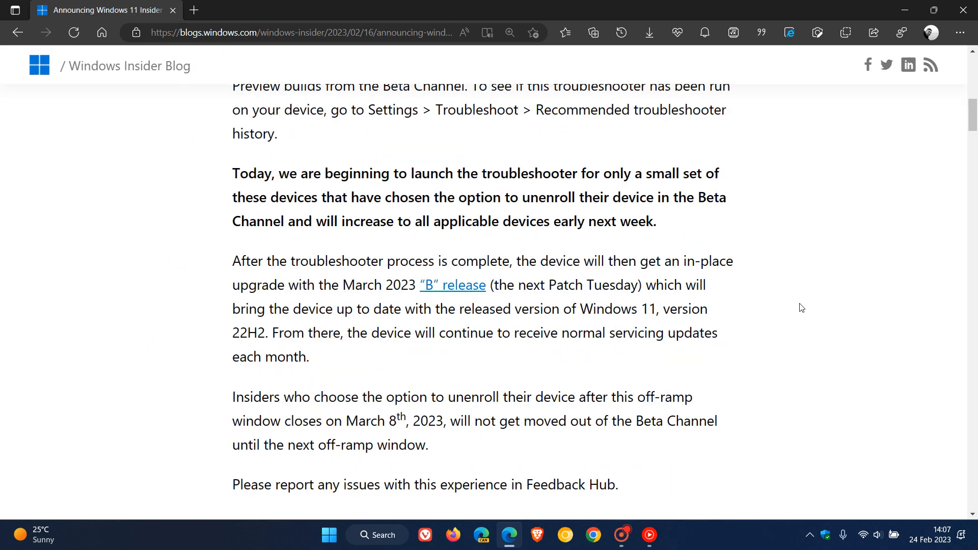
scroll(up, 3)
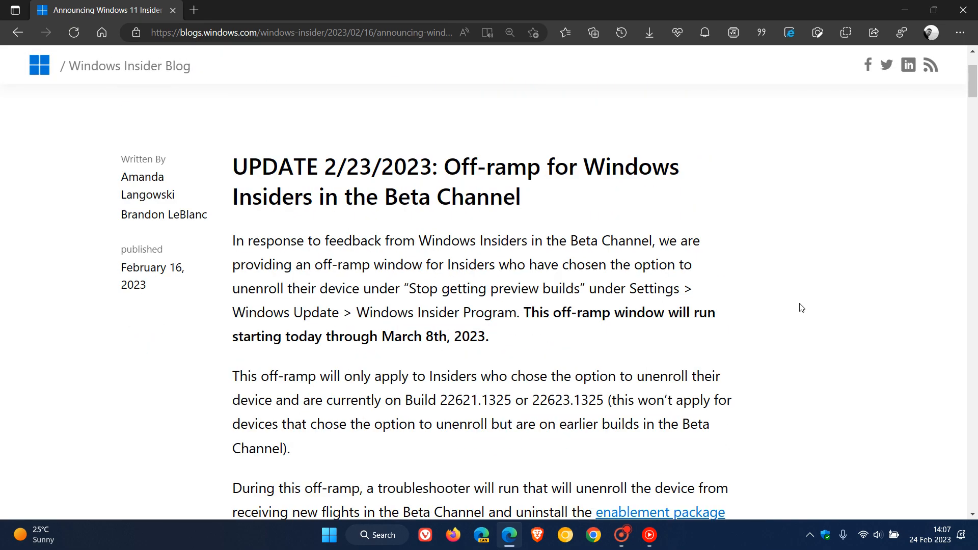
scroll(up, 3)
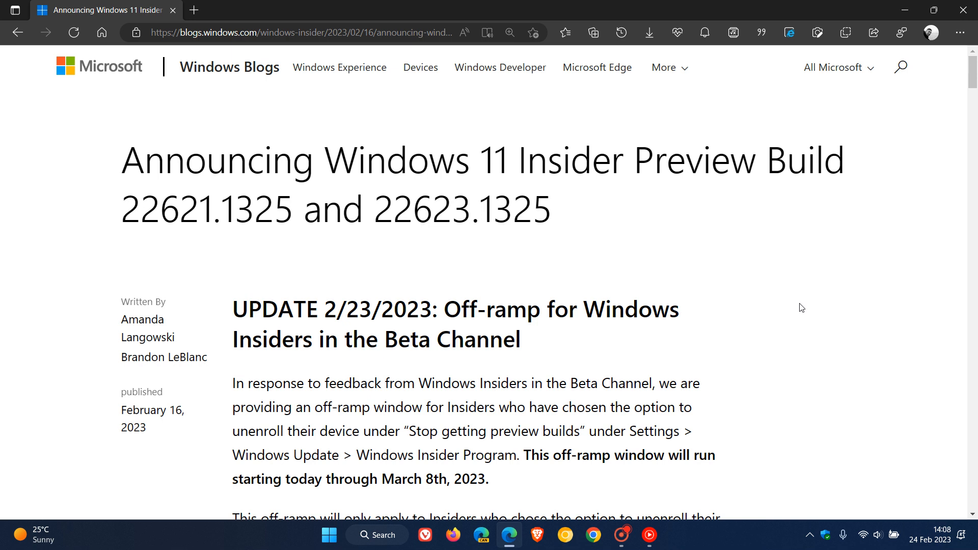
mouse_move(665, 224)
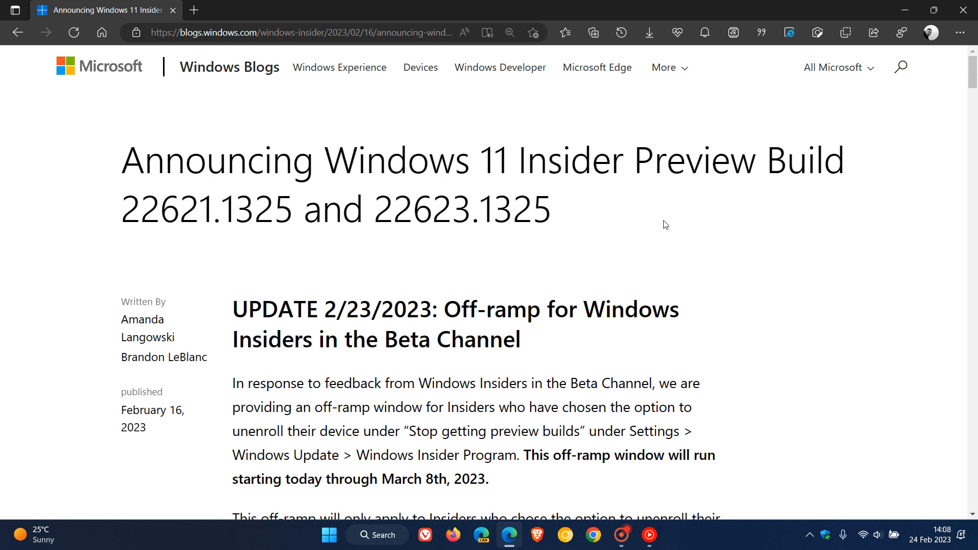
mouse_move(505, 252)
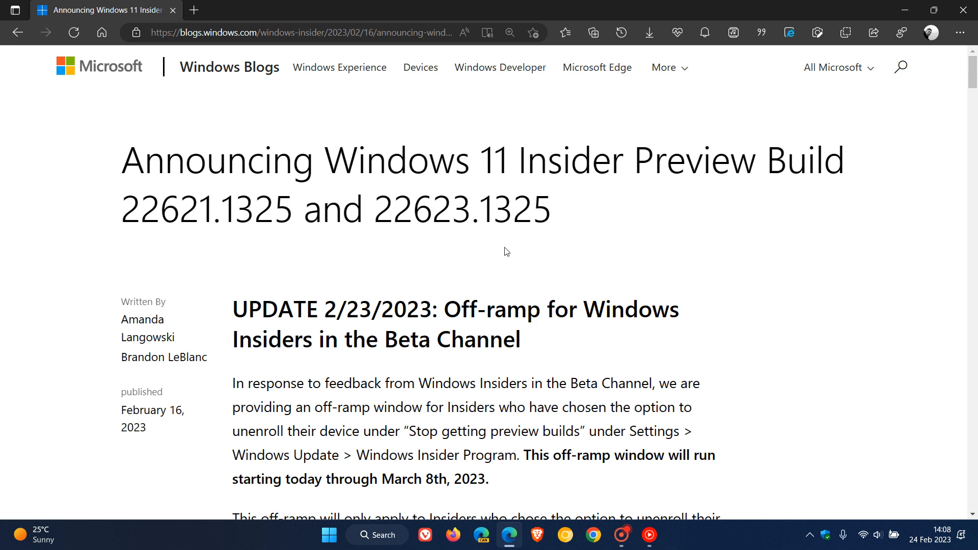
mouse_move(599, 251)
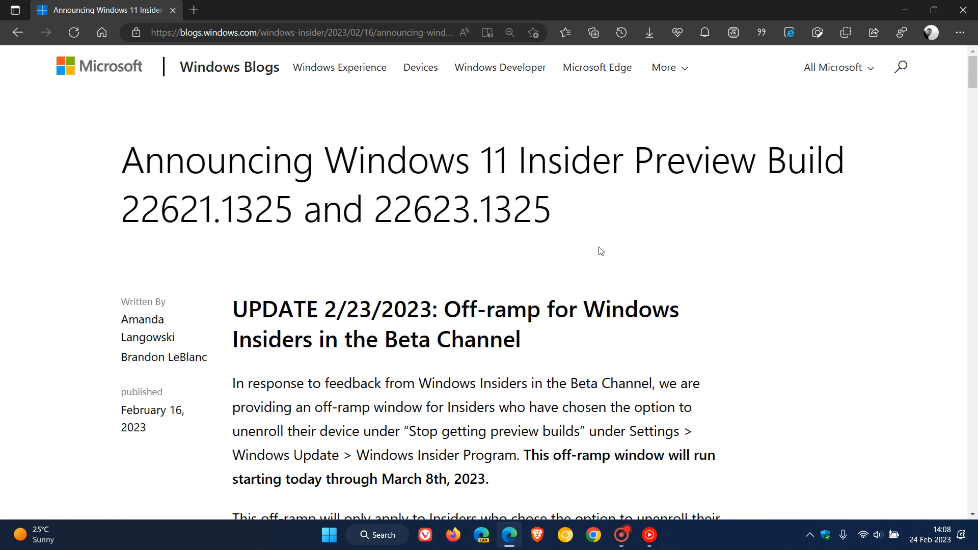
mouse_move(686, 218)
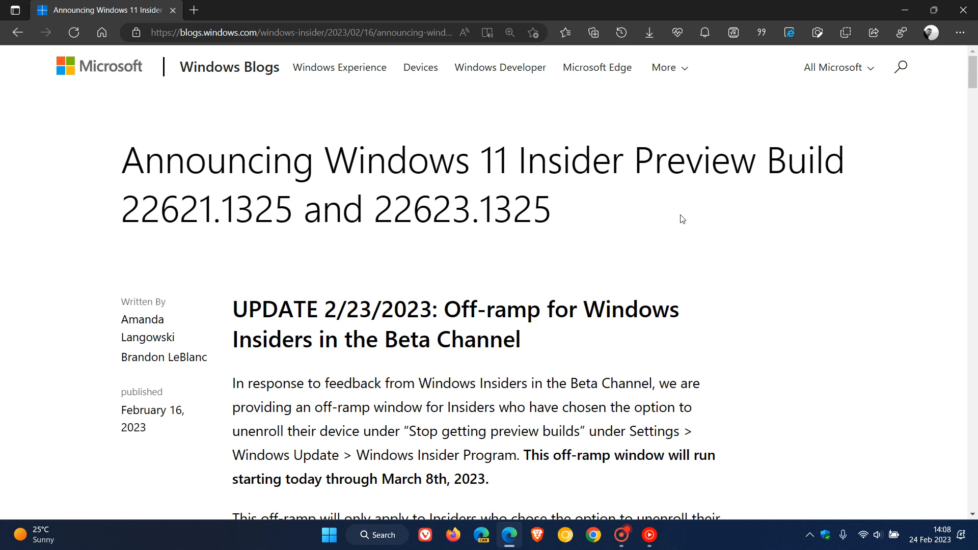
mouse_move(629, 232)
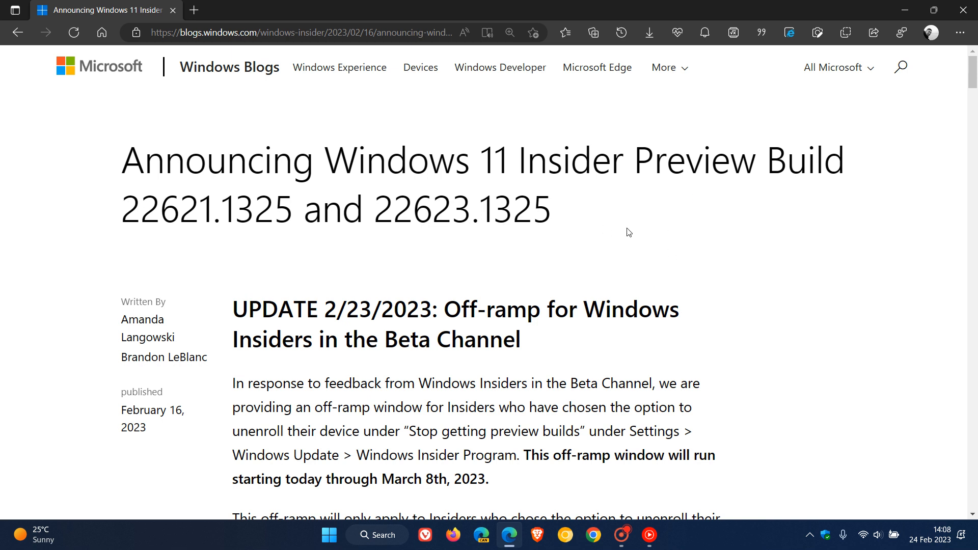
mouse_move(677, 230)
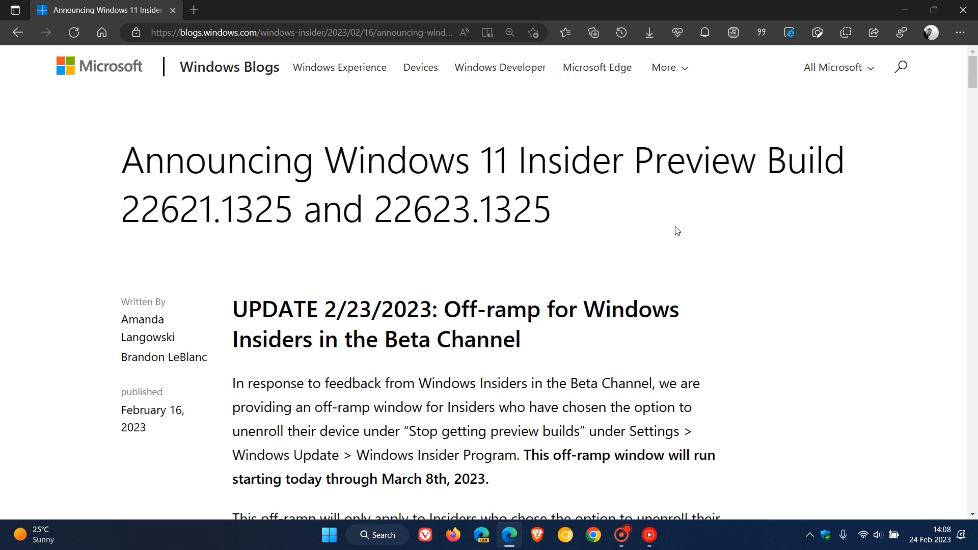
mouse_move(703, 238)
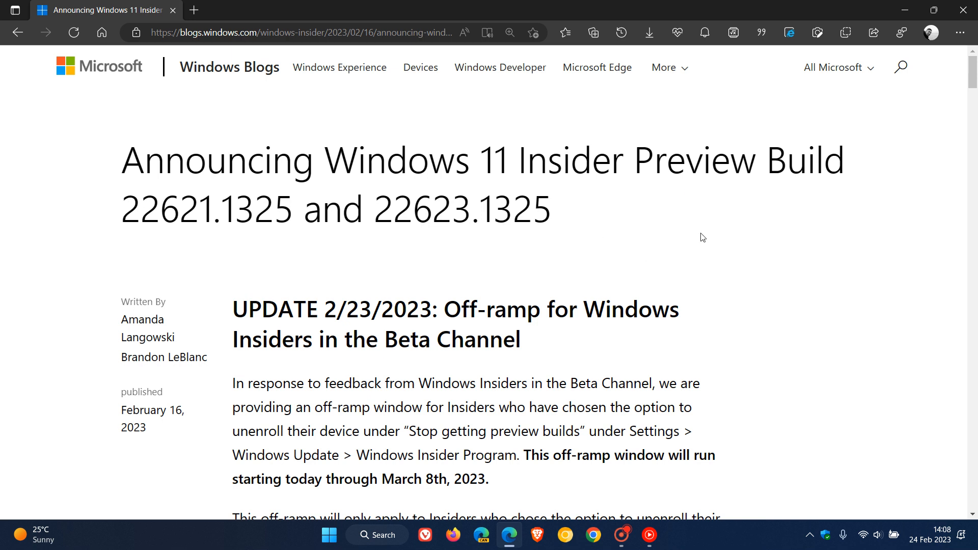
mouse_move(697, 235)
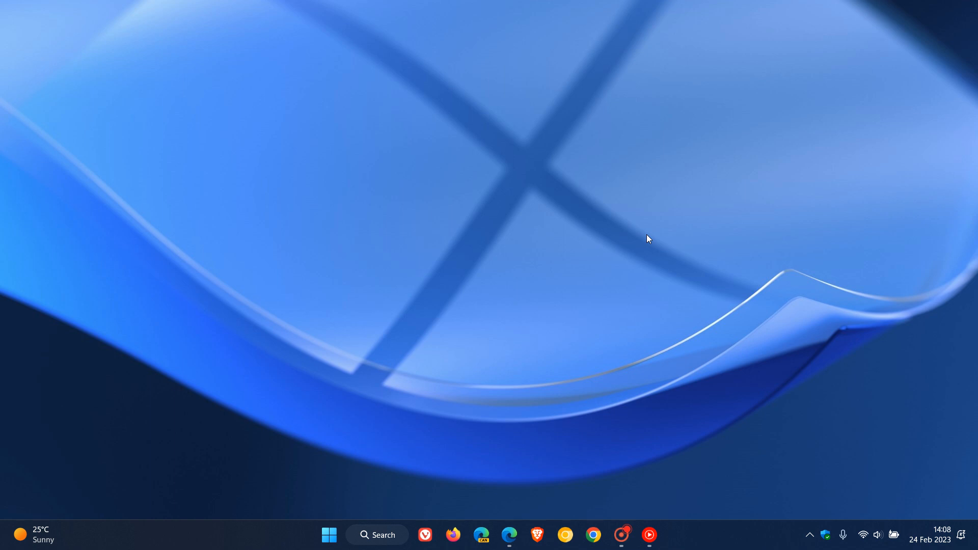
mouse_move(918, 540)
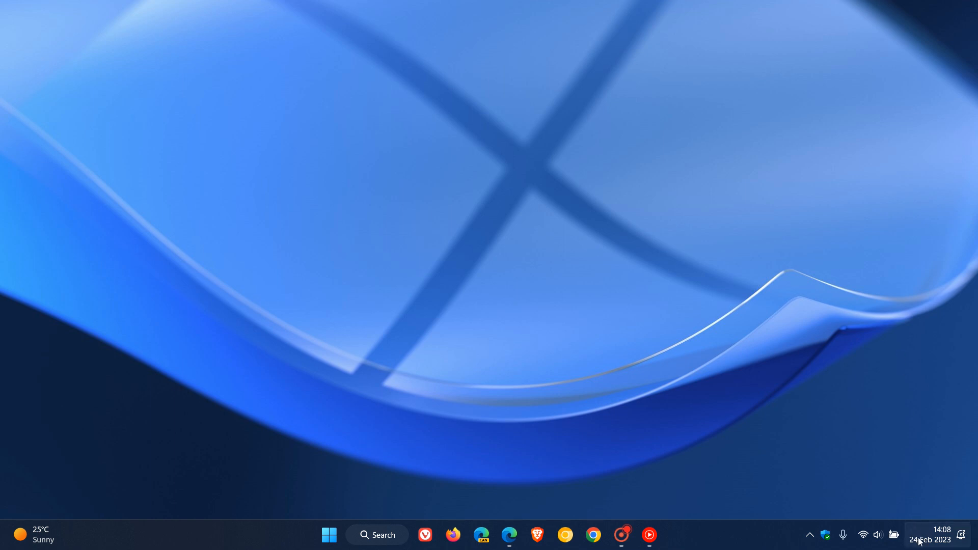
mouse_move(682, 262)
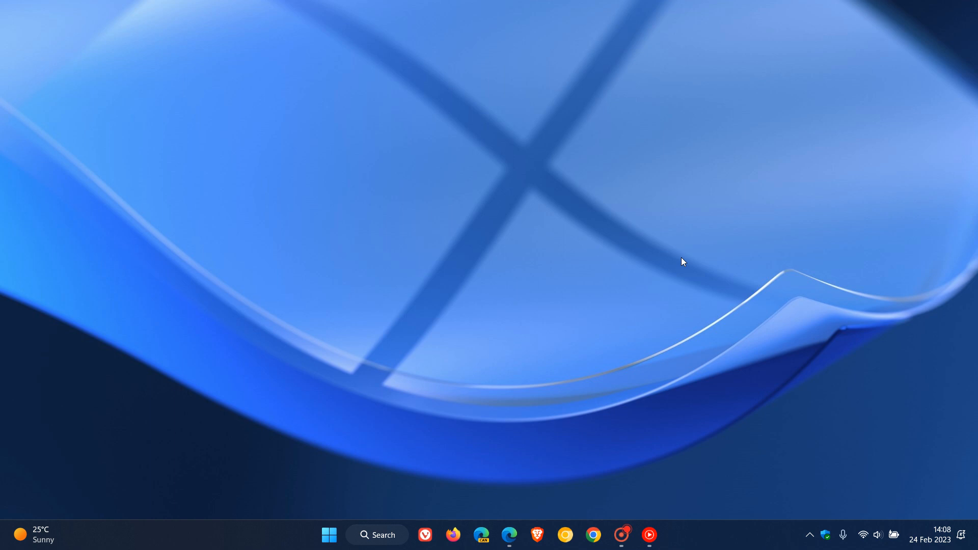
Show March 2023 in the taskbar calendar flyout to see March 8th.
click(931, 539)
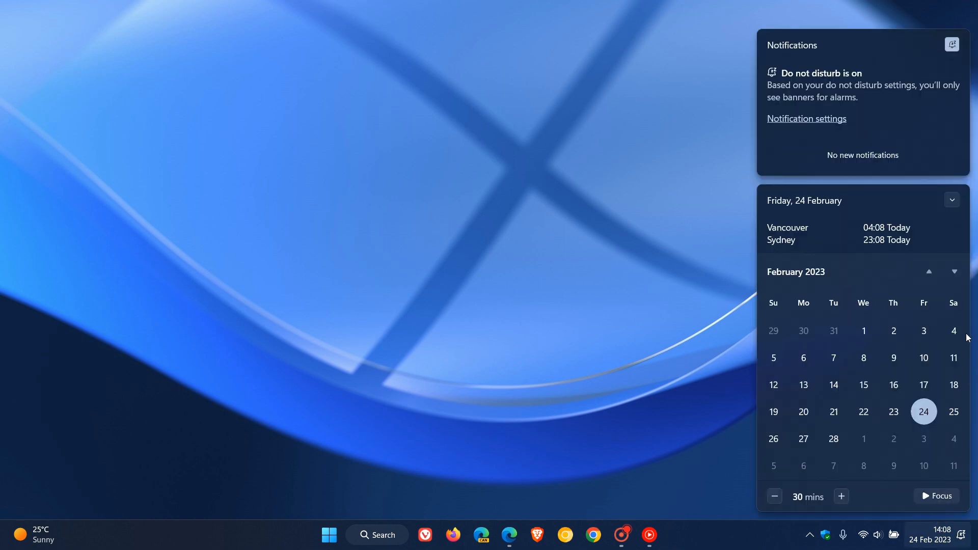
click(929, 271)
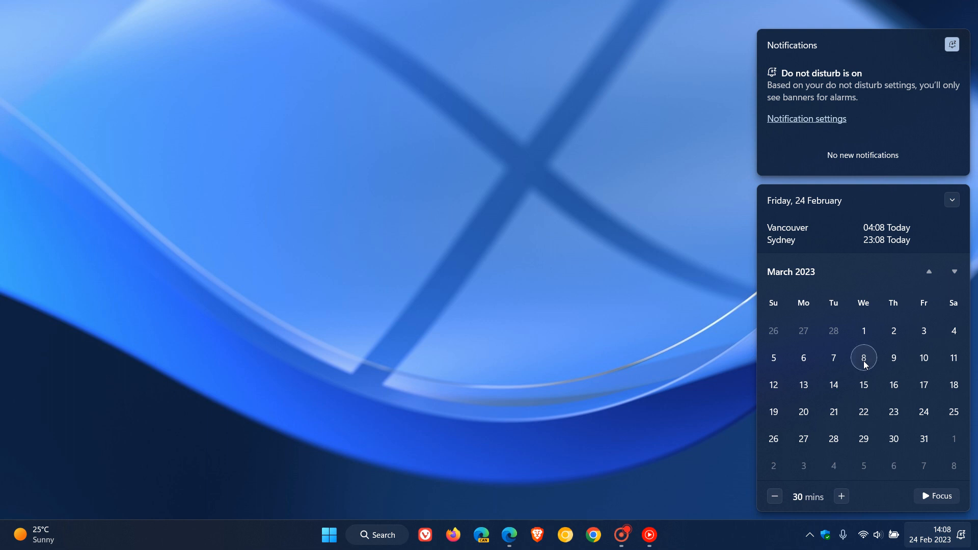
mouse_move(601, 278)
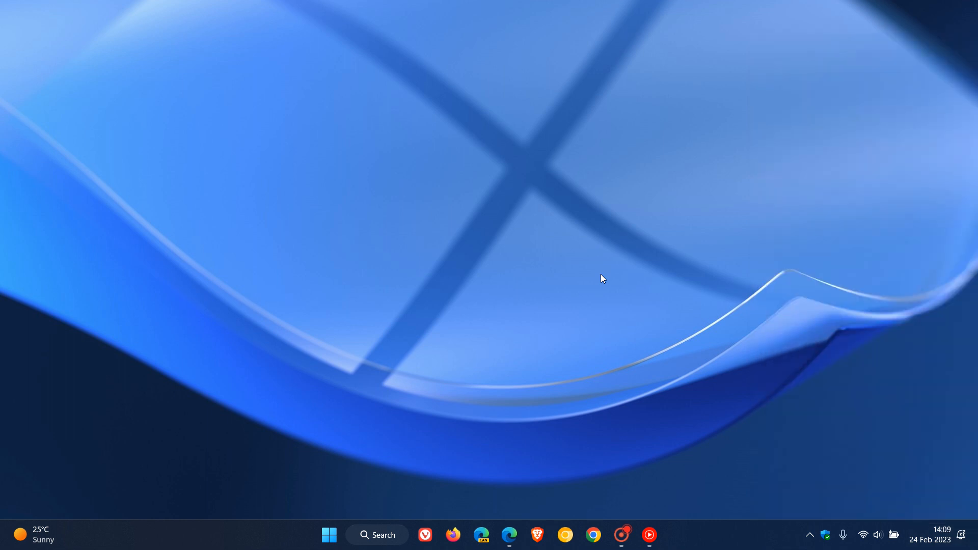
mouse_move(565, 316)
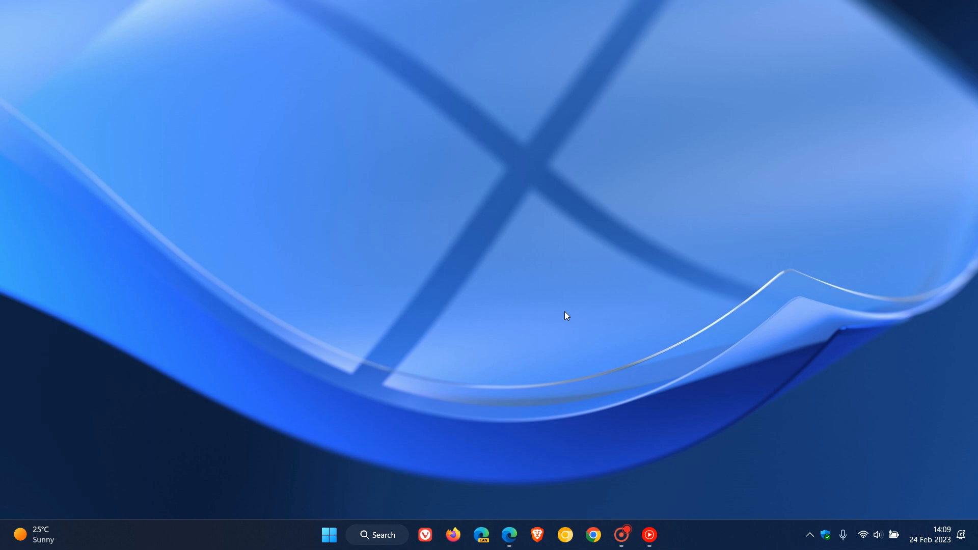
mouse_move(604, 281)
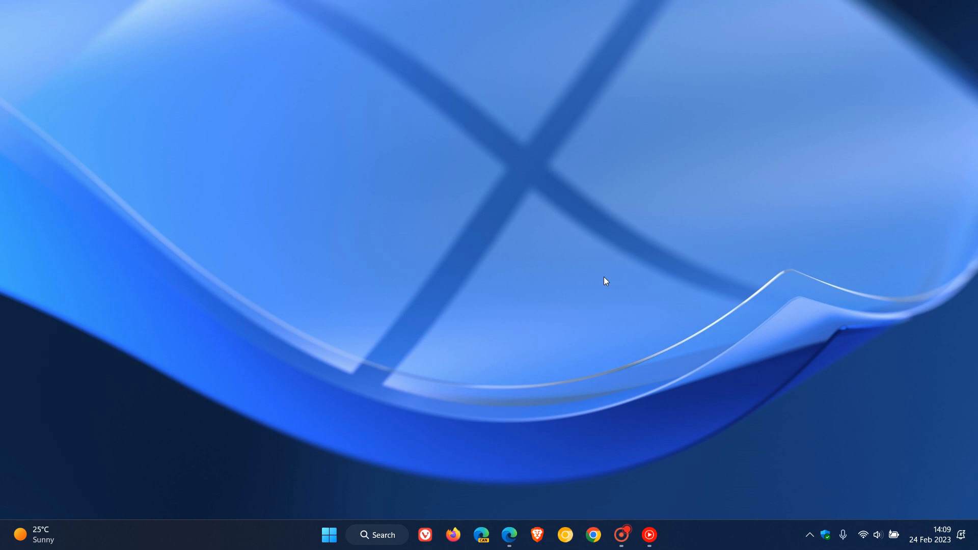
mouse_move(634, 285)
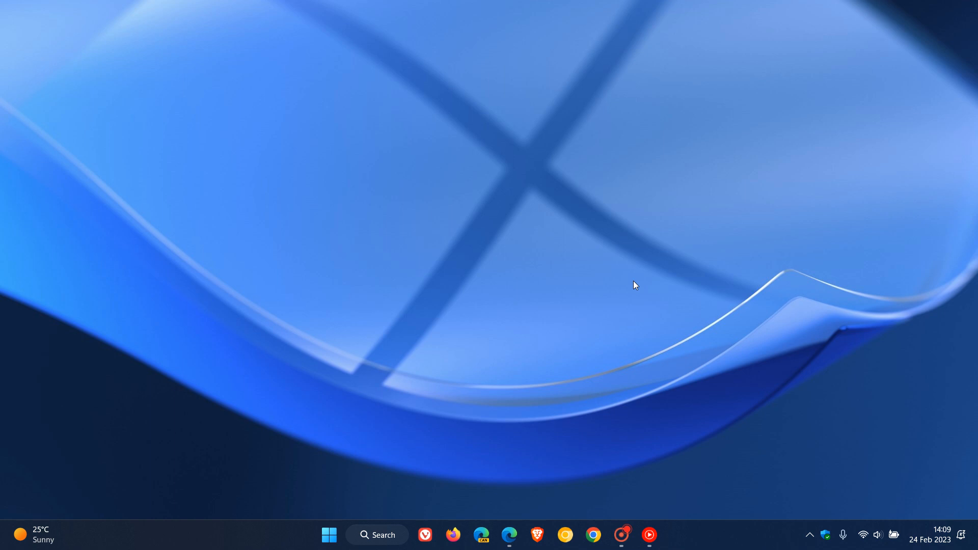
mouse_move(449, 297)
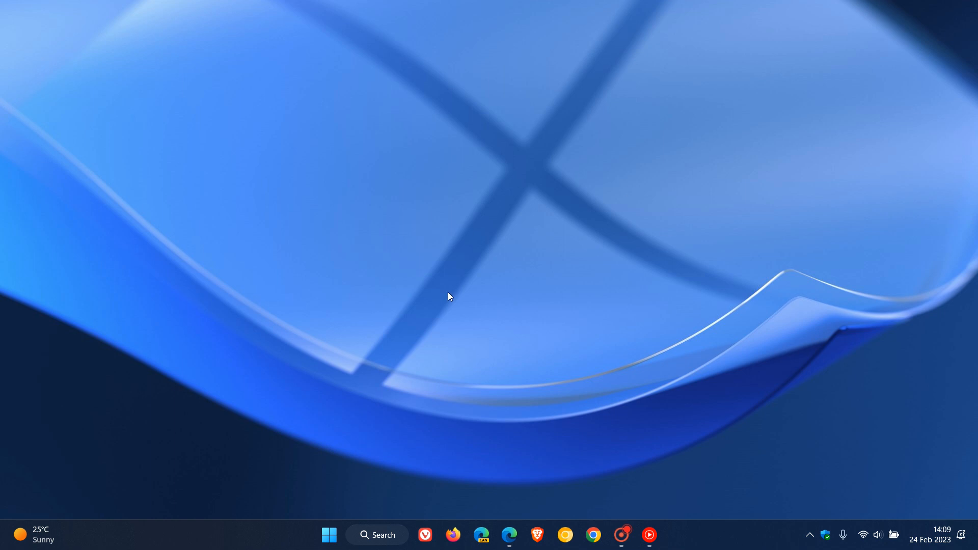
mouse_move(625, 288)
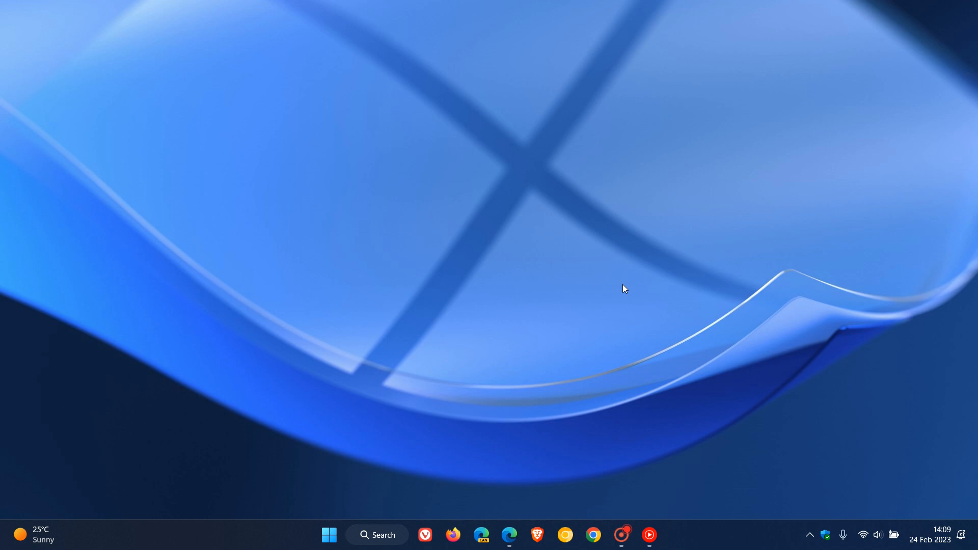
mouse_move(288, 292)
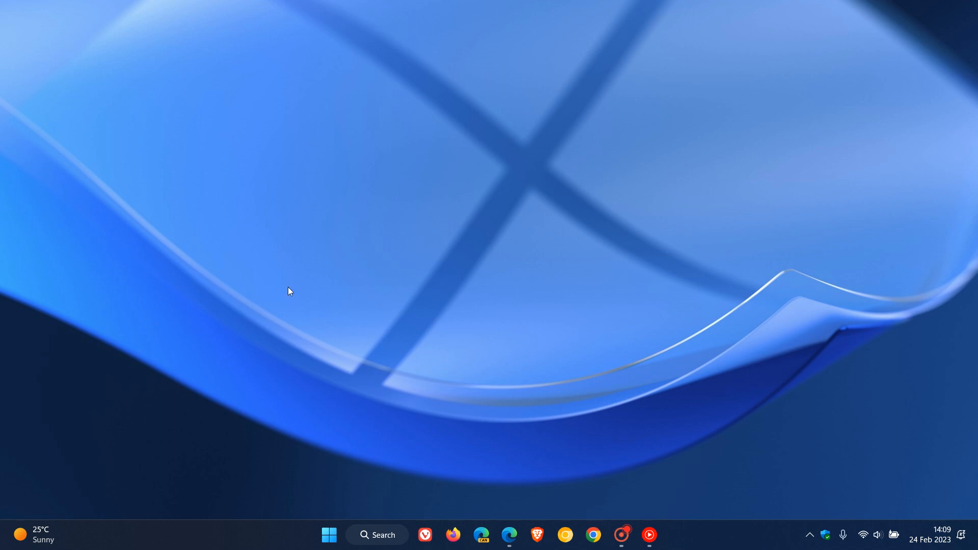
mouse_move(654, 294)
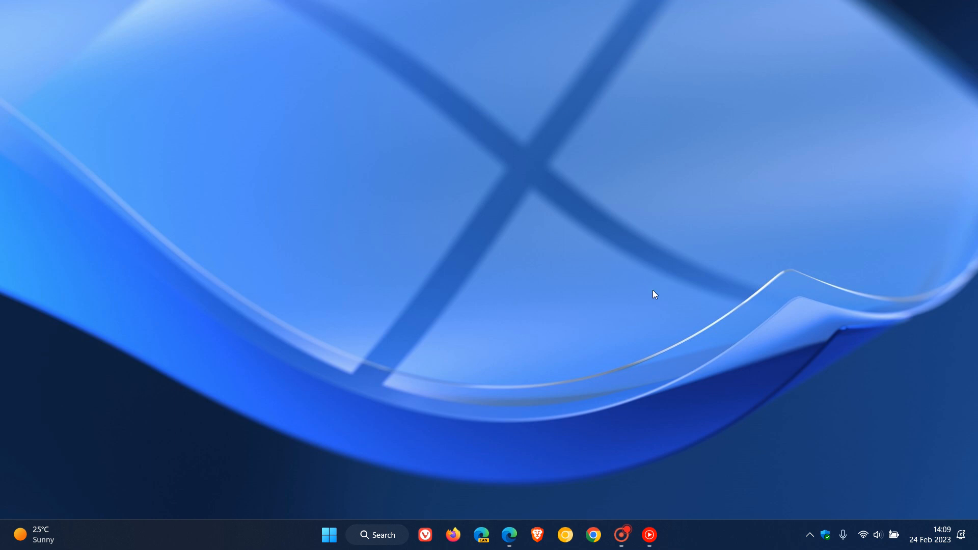